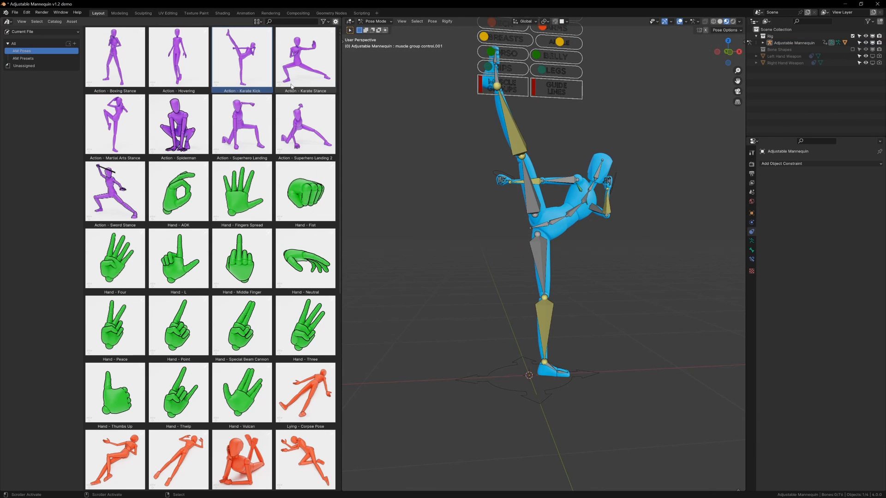
Reset the mannequin to its T-pose and show the AM Presets body library
{"action": "double_click", "coordinate": [305, 56]}
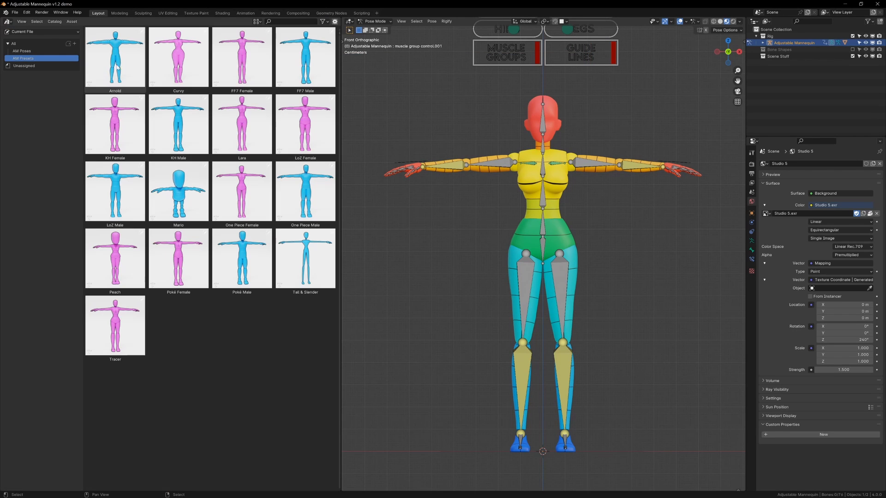
{"action": "mouse_move", "coordinate": [115, 87]}
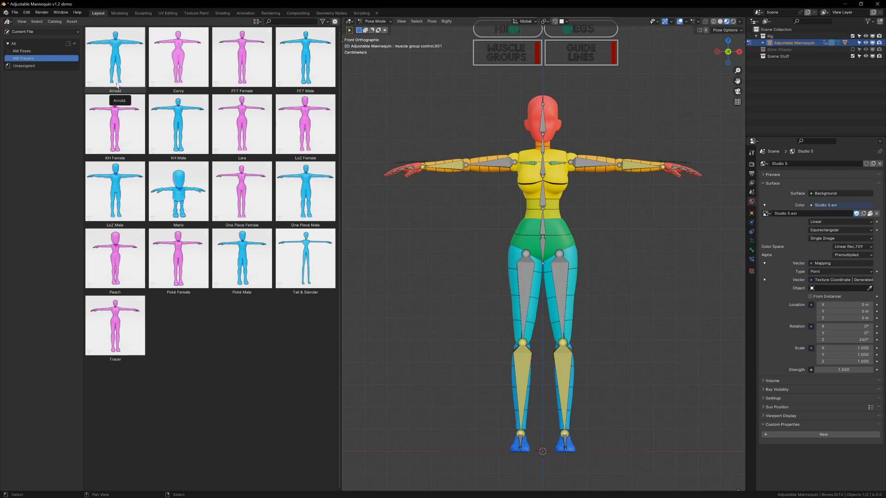
{"action": "mouse_move", "coordinate": [91, 120]}
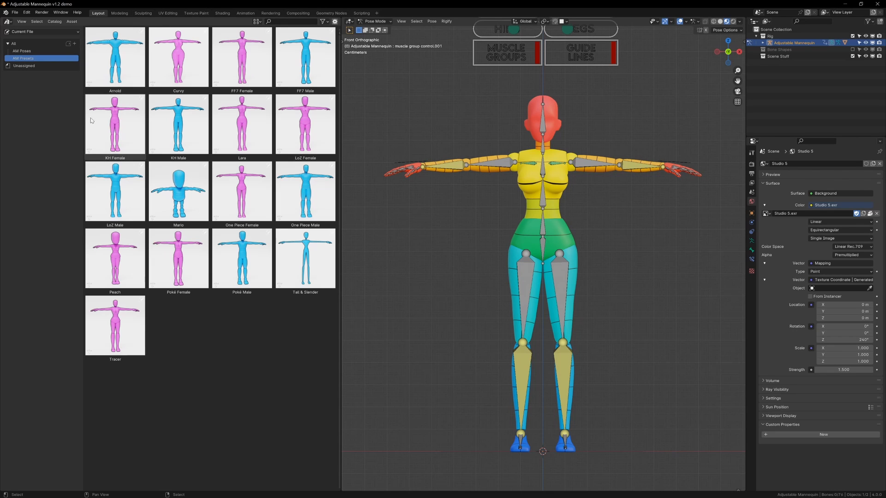
Apply the Arnold, FF7 Female and other body presets, blending in Mario's shape
{"action": "left_click", "coordinate": [115, 57]}
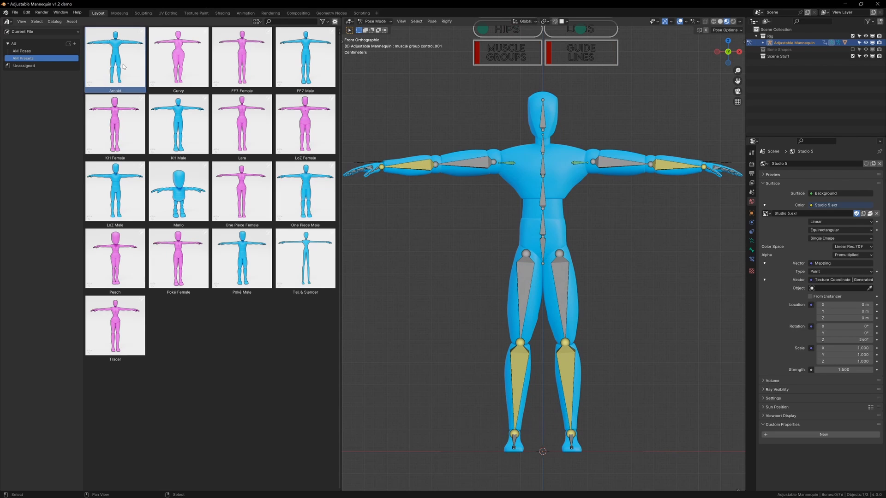
{"action": "left_click", "coordinate": [178, 57]}
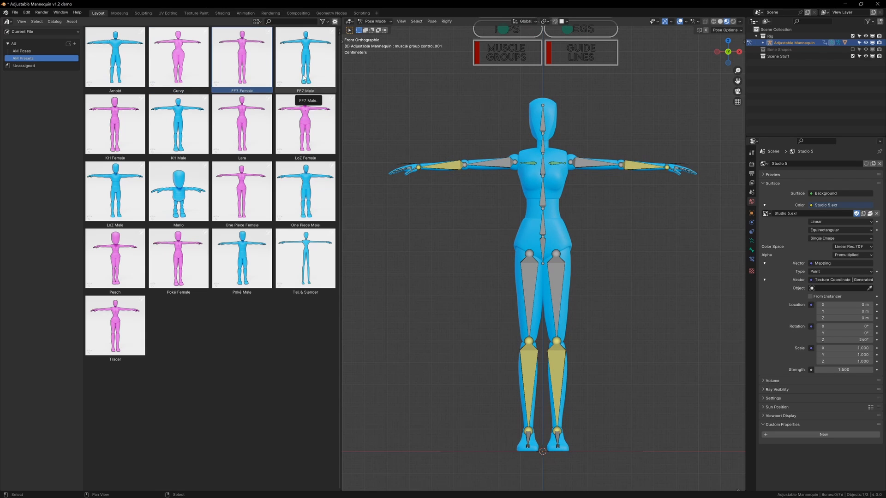
{"action": "left_click", "coordinate": [305, 56]}
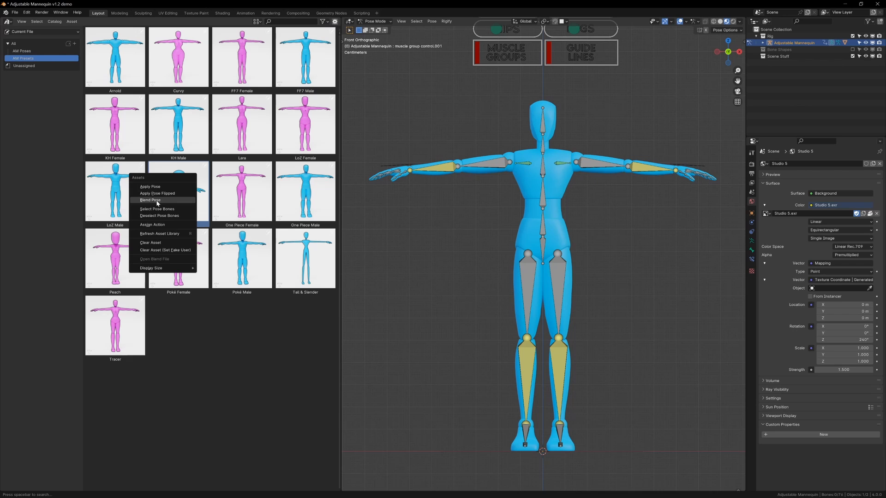
{"action": "left_click", "coordinate": [150, 187]}
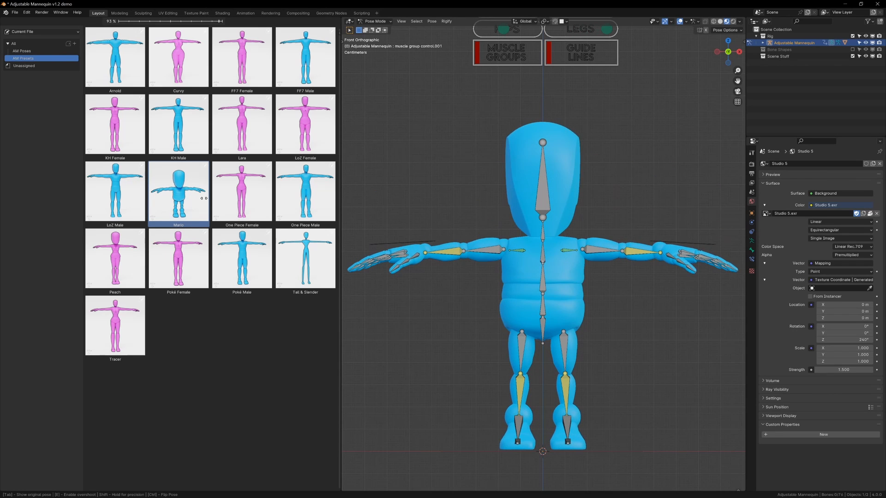
{"action": "scroll", "scroll_direction": "down", "scroll_amount": 3}
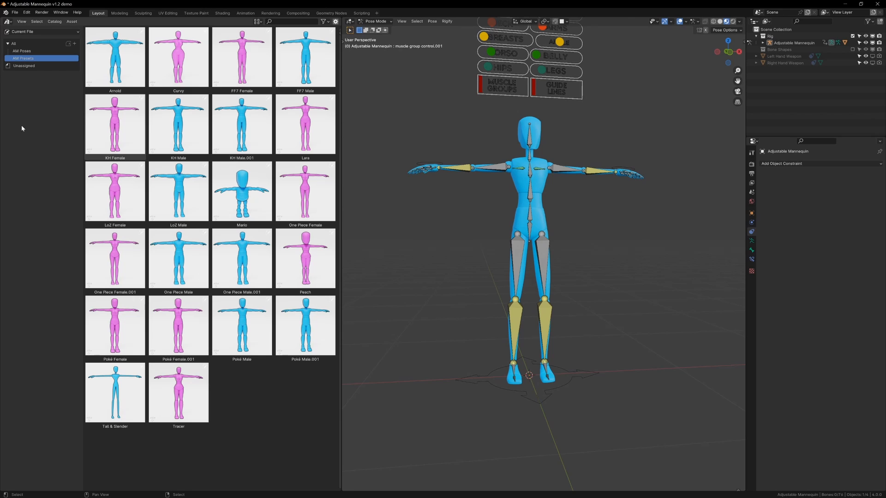
{"action": "mouse_move", "coordinate": [32, 50]}
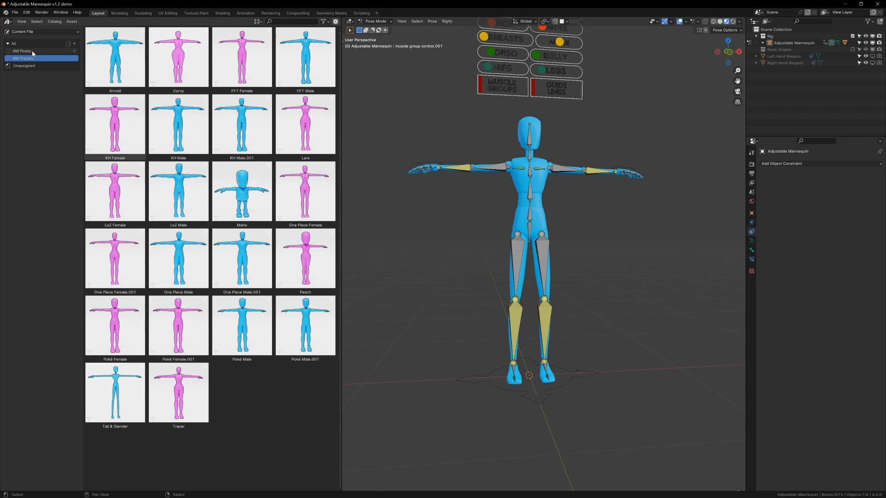
Browse the AM Poses catalog thumbnails and double-click Action - Boxing Stance
{"action": "left_click", "coordinate": [22, 50]}
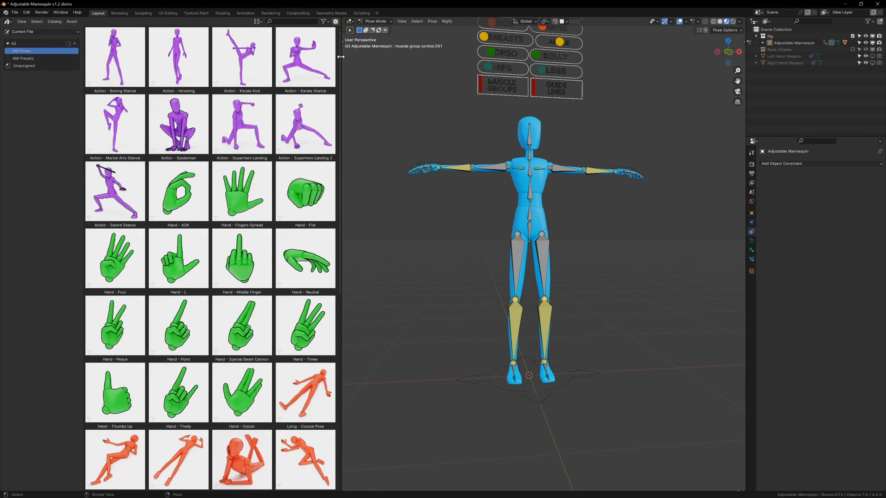
{"action": "scroll", "scroll_direction": "down", "scroll_amount": 3}
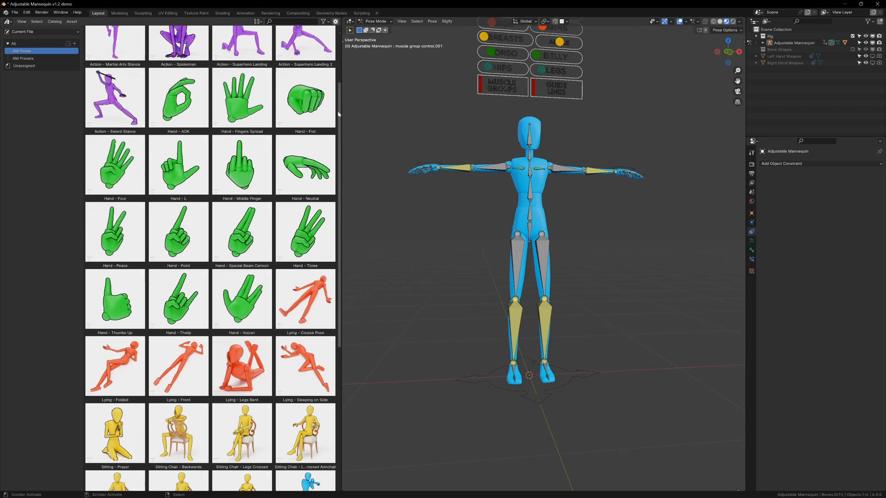
{"action": "scroll", "scroll_direction": "down", "scroll_amount": 3}
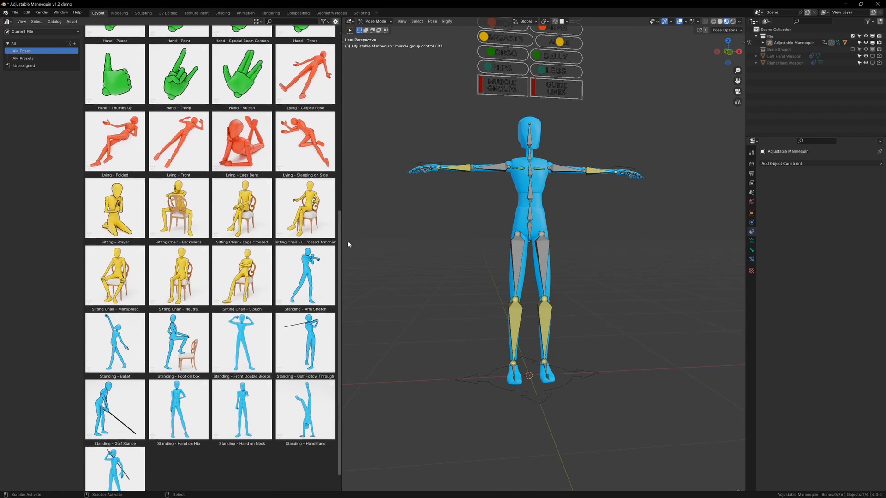
{"action": "scroll", "scroll_direction": "up", "scroll_amount": 3}
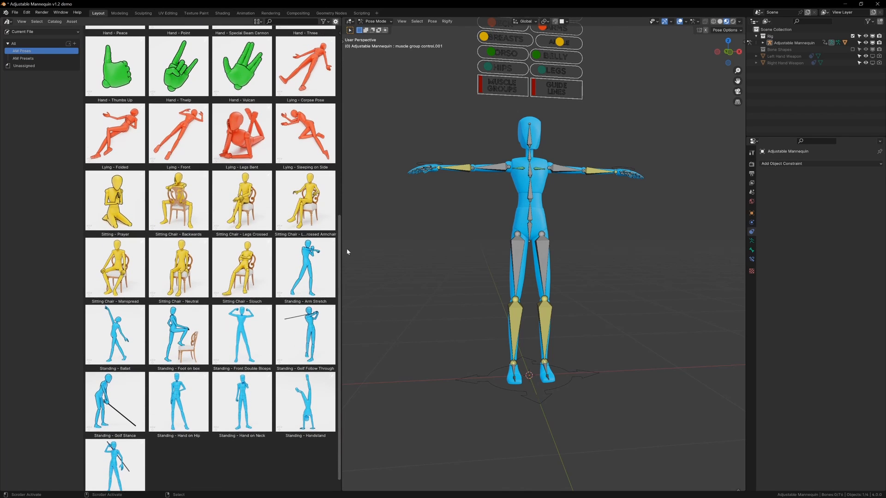
{"action": "scroll", "scroll_direction": "up", "scroll_amount": 3}
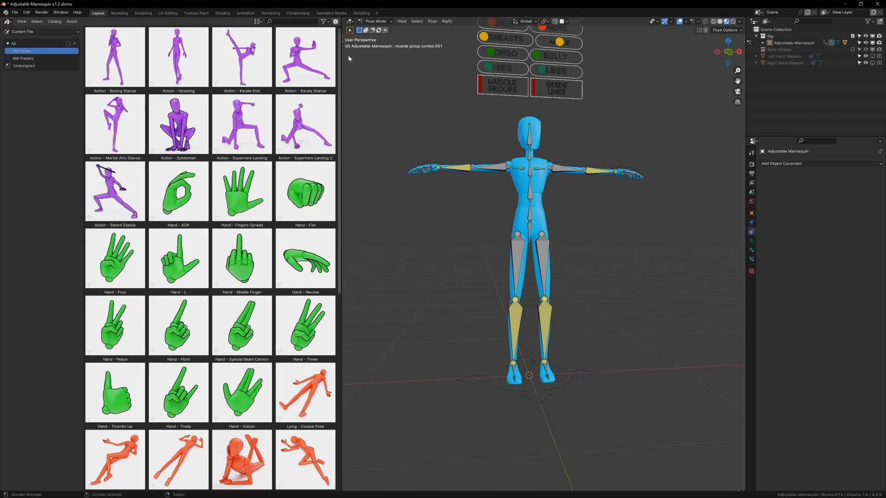
{"action": "mouse_move", "coordinate": [115, 56]}
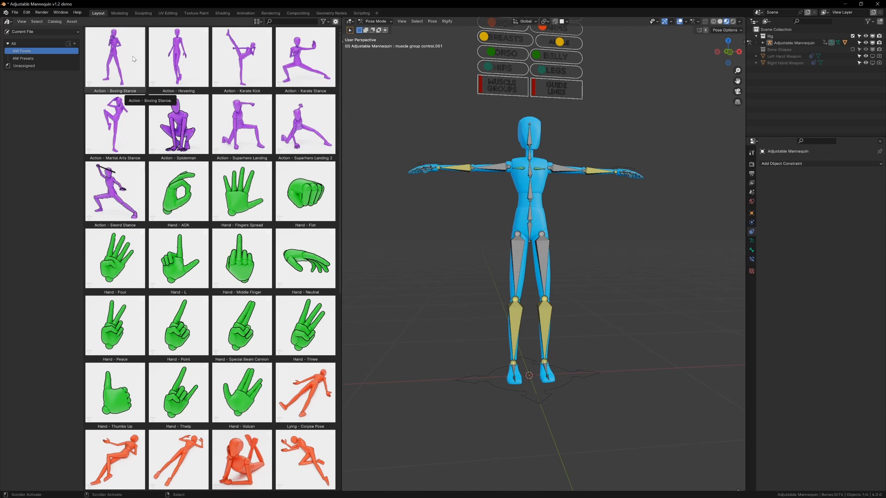
{"action": "double_click", "coordinate": [179, 56]}
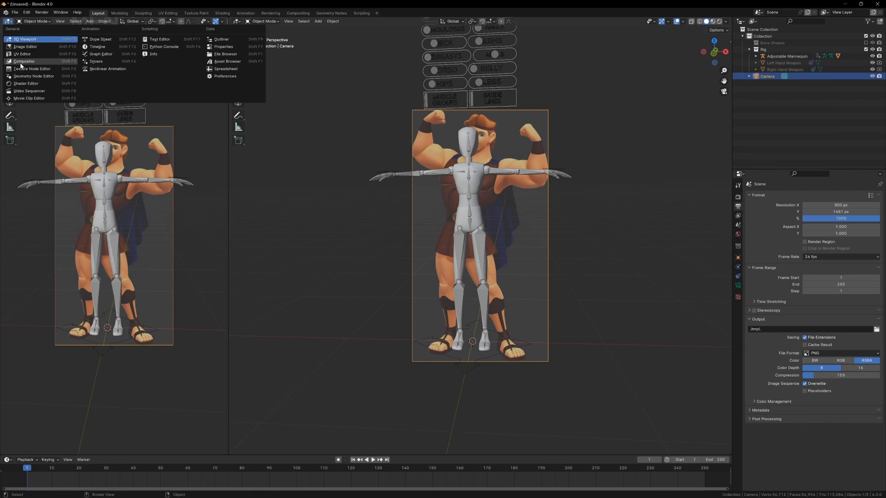
Switch the left area's editor type to the Asset Browser
{"action": "left_click", "coordinate": [224, 76]}
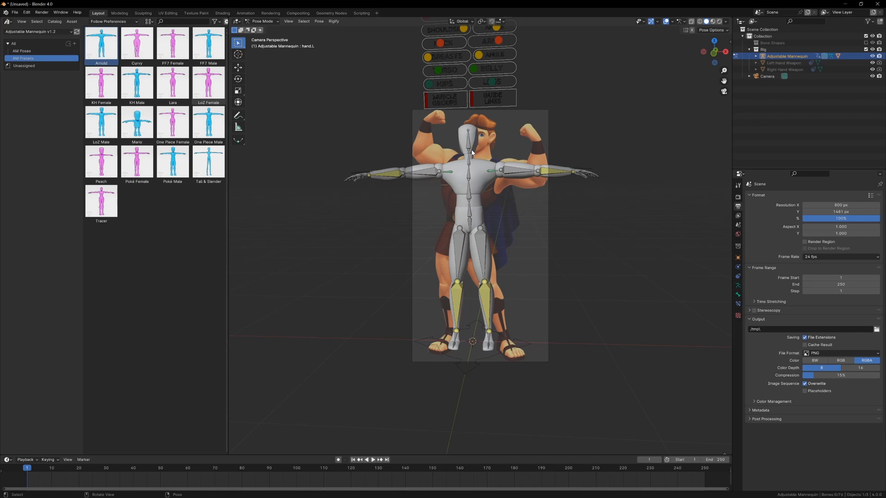
Pose the mannequin's arms, legs and spine to match the flexing Hercules reference
{"action": "left_click", "coordinate": [22, 51]}
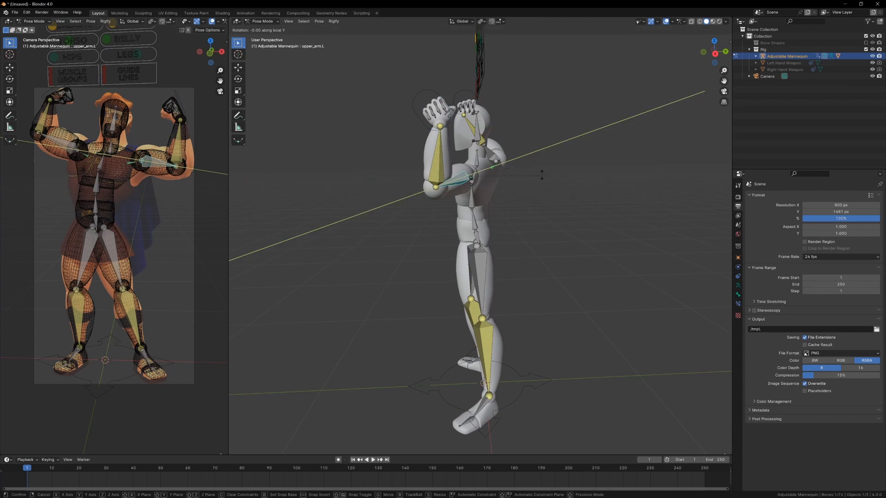
{"action": "left_click", "coordinate": [261, 20]}
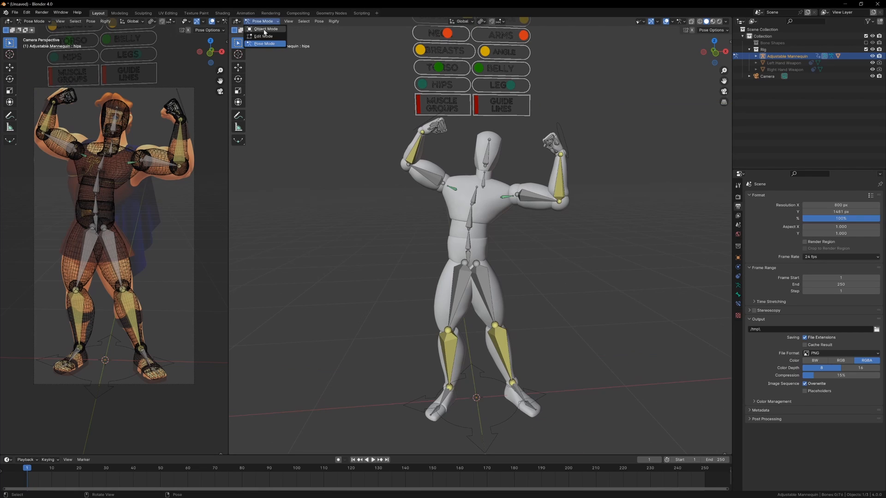
Apply visual geometry to mesh, join and voxel-remesh at 0.003 m, then enter Sculpt Mode
{"action": "left_click", "coordinate": [266, 29]}
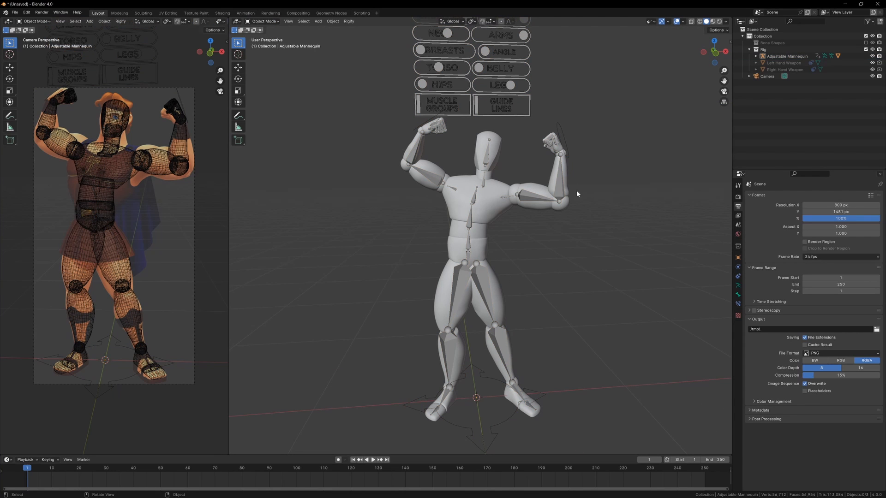
{"action": "mouse_move", "coordinate": [489, 207]}
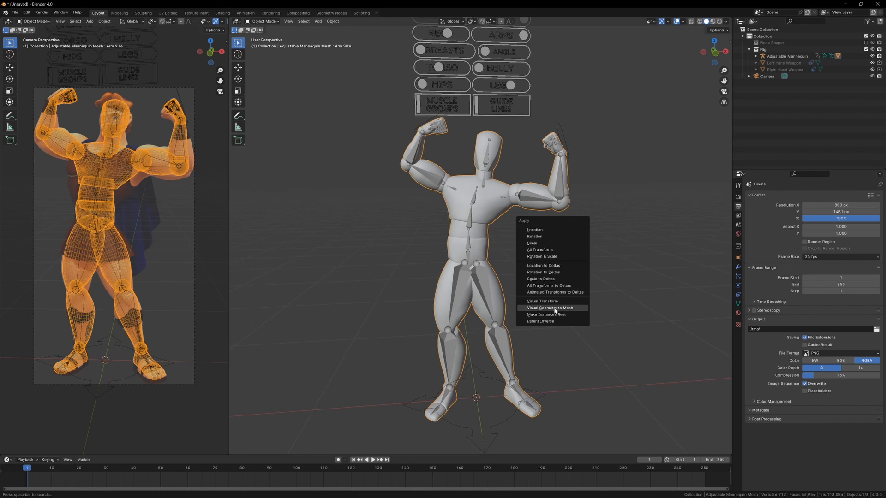
{"action": "left_click", "coordinate": [550, 308]}
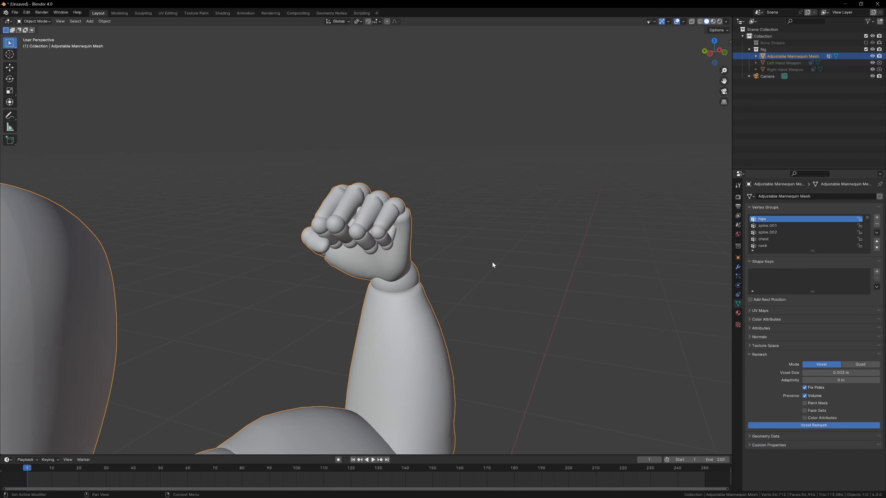
{"action": "left_click", "coordinate": [36, 21]}
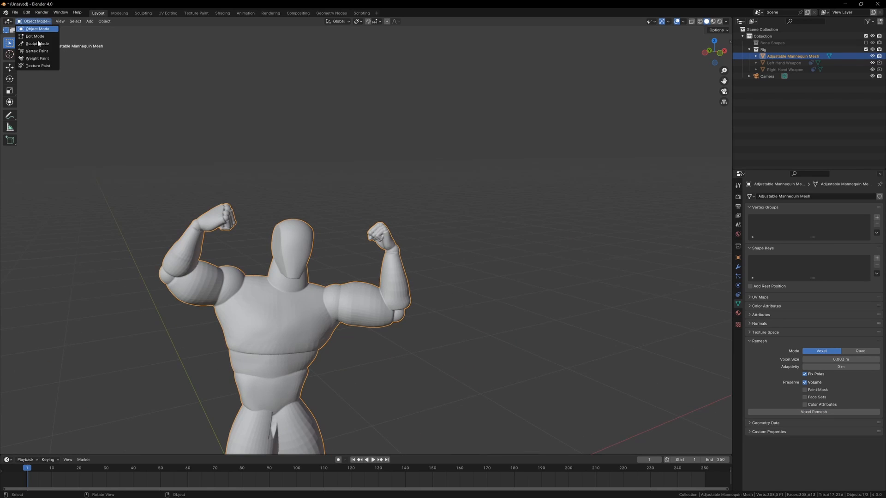
{"action": "left_click", "coordinate": [37, 43]}
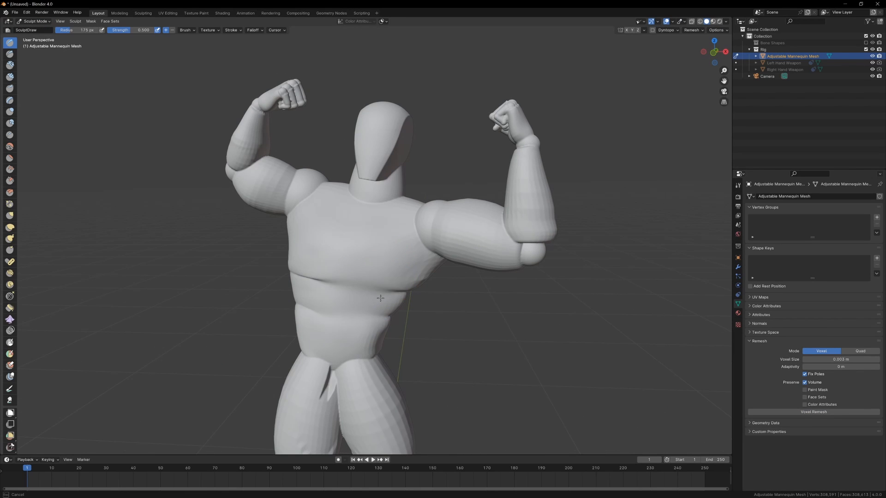
Sculpt the torso with the Inflate/Deflate brush
{"action": "left_click", "coordinate": [9, 112]}
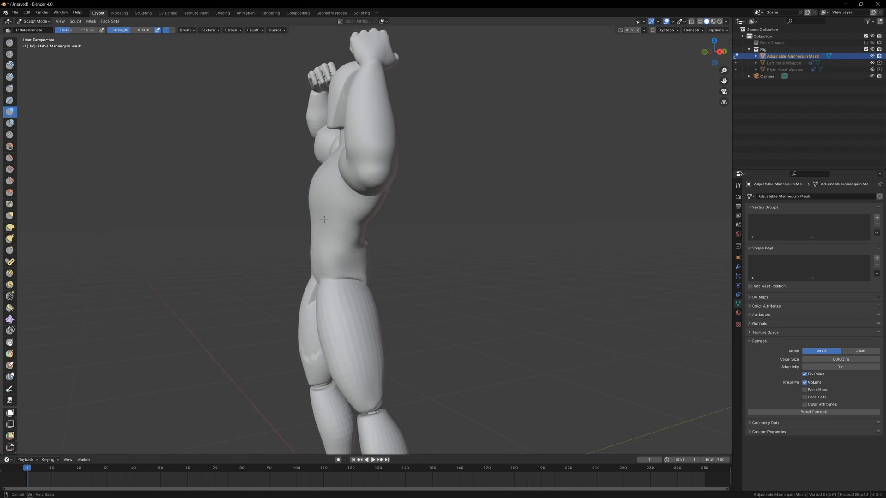
{"action": "left_click_drag", "start_coordinate": [339, 226], "coordinate": [282, 169]}
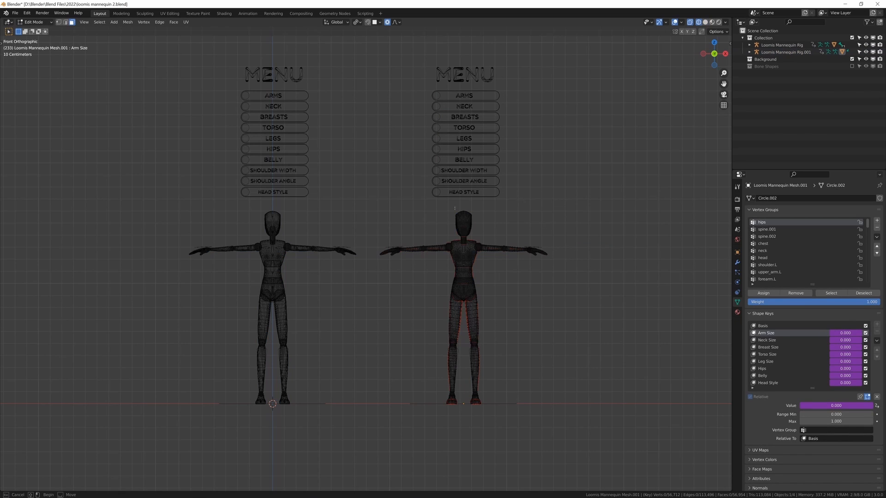
Delete the second Loomis mannequin's body geometry, leaving only its arms
{"action": "key", "text": "x"}
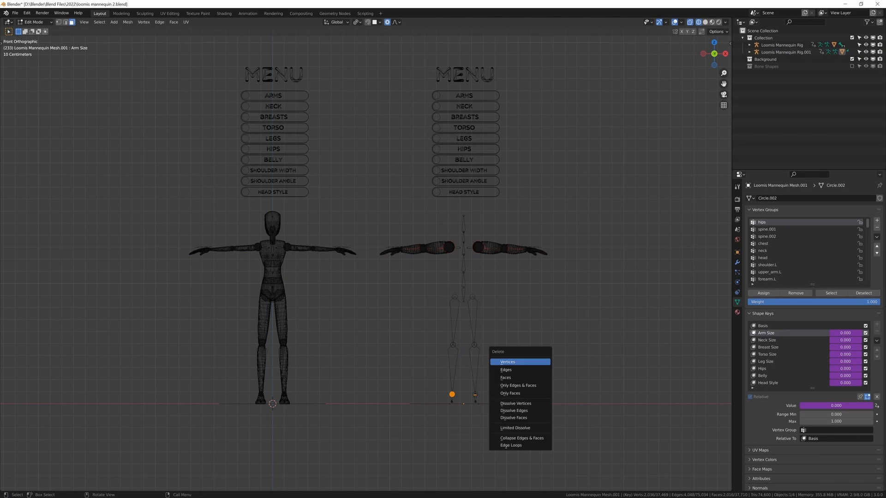